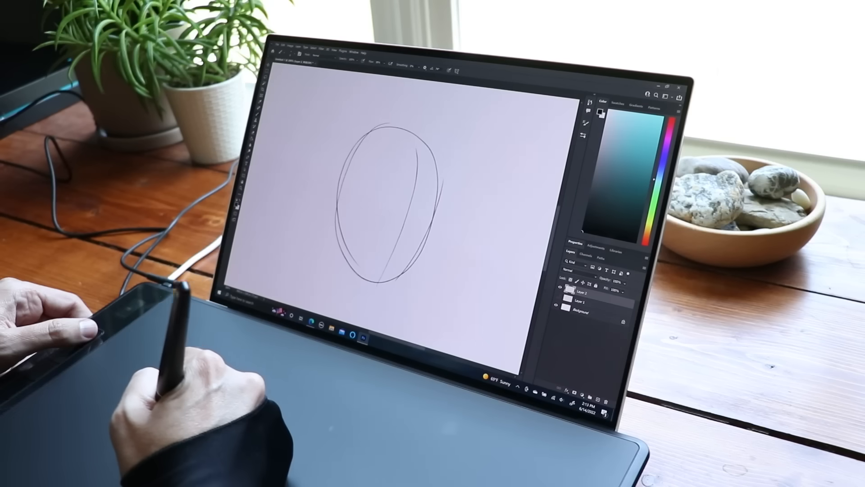
Sketch a horizontal guideline, nose, eyes and eyebrow over the head circle on Layer 2
drag(342, 174, 433, 187)
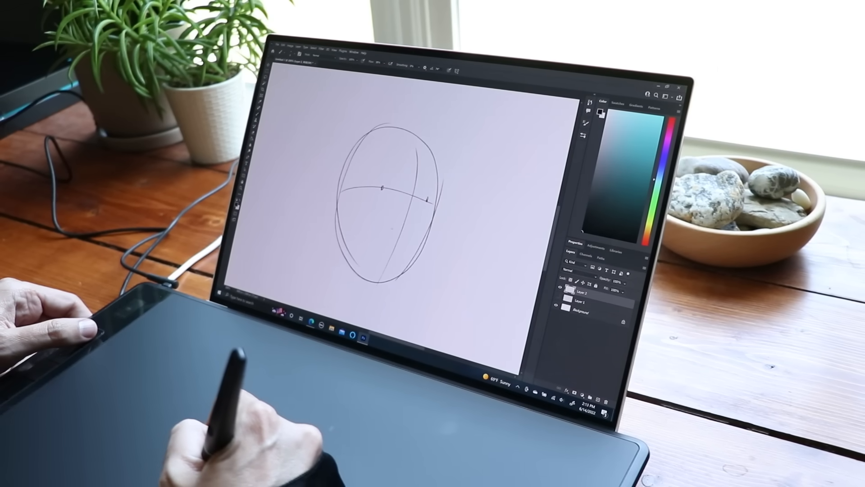
drag(387, 188, 408, 226)
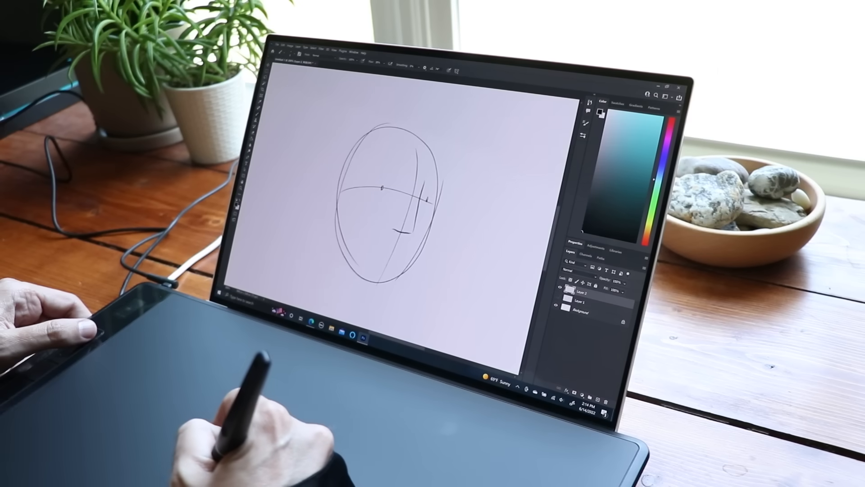
drag(398, 226, 405, 230)
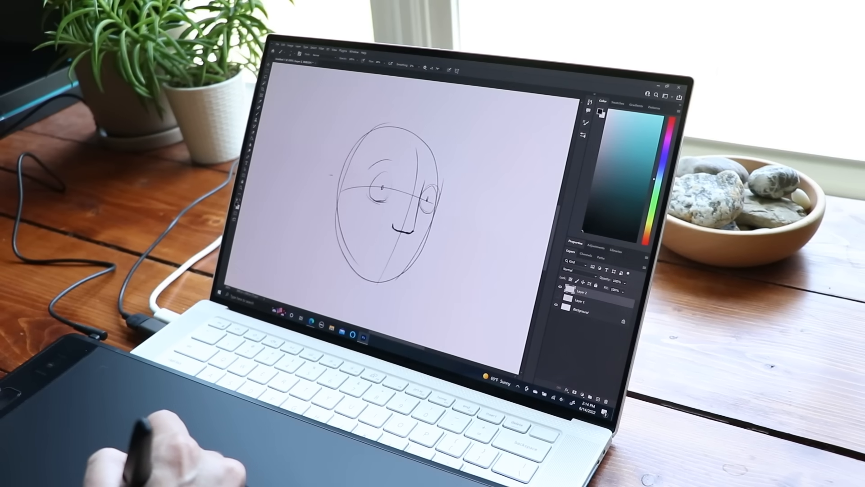
drag(375, 166, 397, 149)
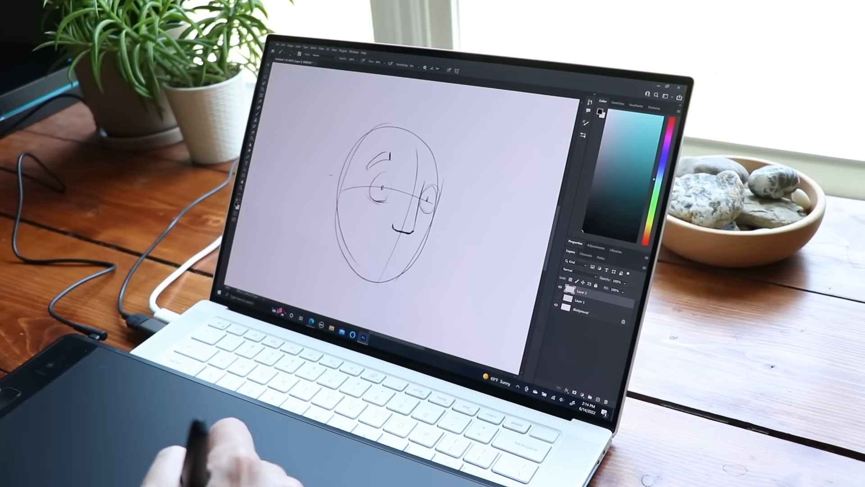
drag(436, 160, 441, 177)
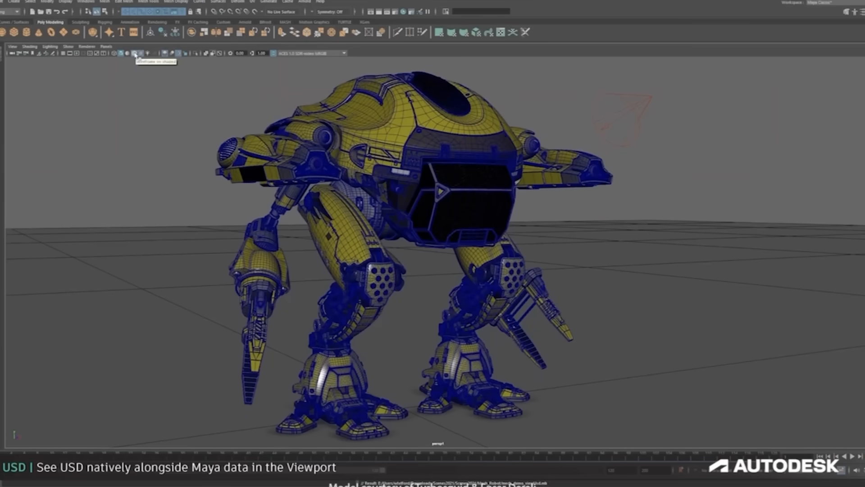
Save sequenceLayout.usd from the Layer Editor, confirming the overwrite
click(156, 53)
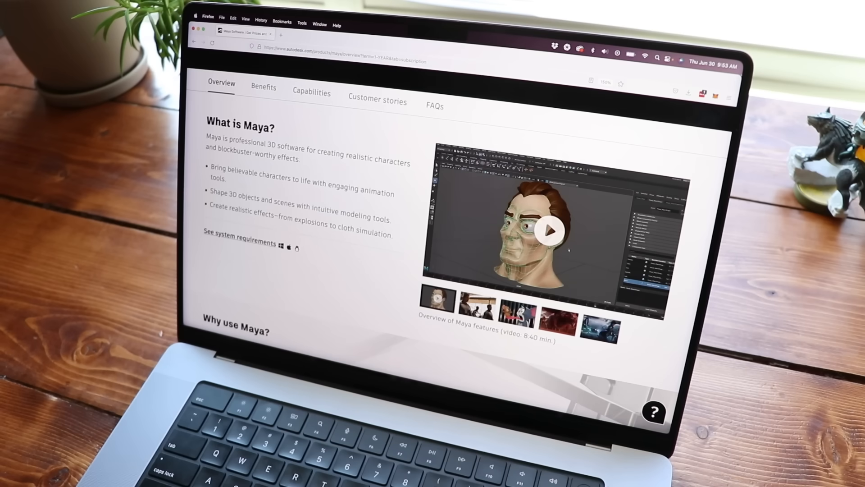
click(557, 322)
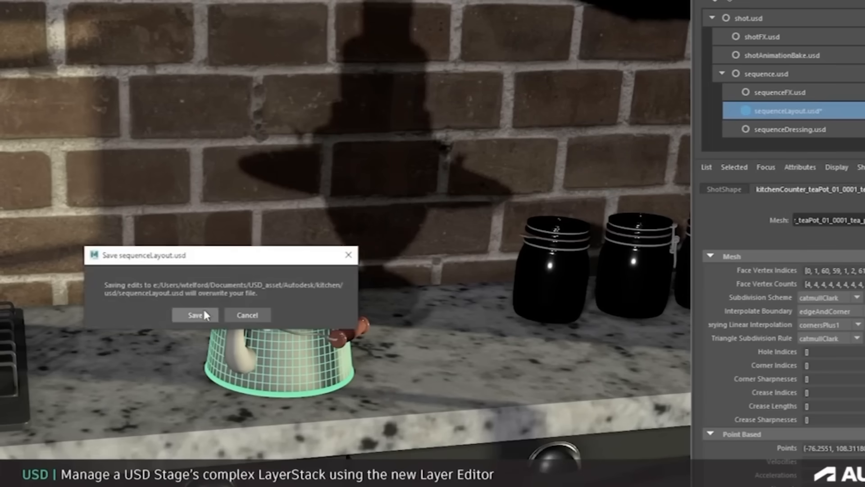
click(194, 315)
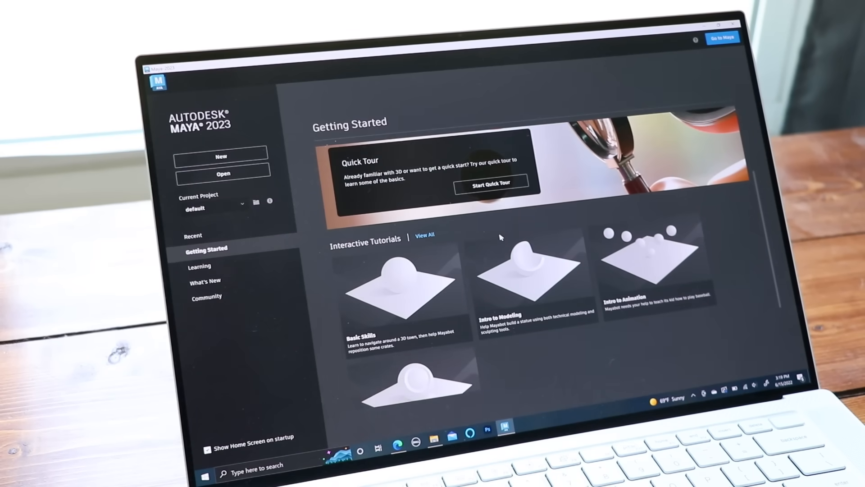
scroll(down, 3)
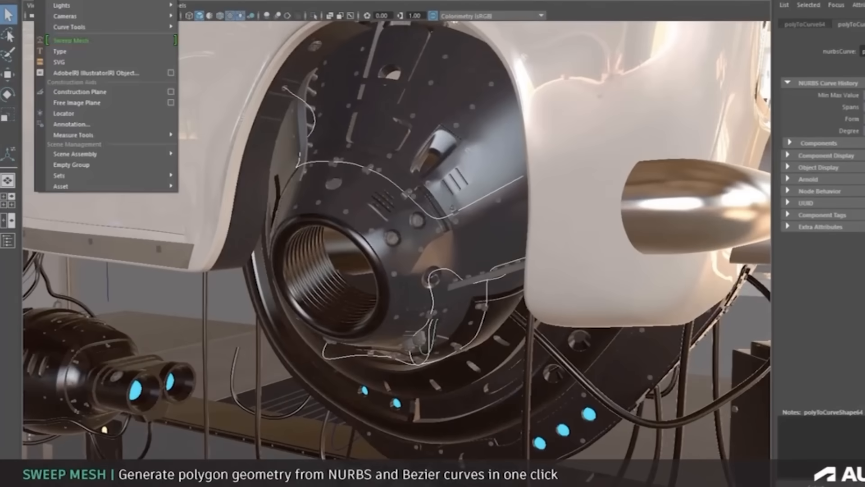
Choose Create > Sweep Mesh for the curves around the wheel hub
click(71, 40)
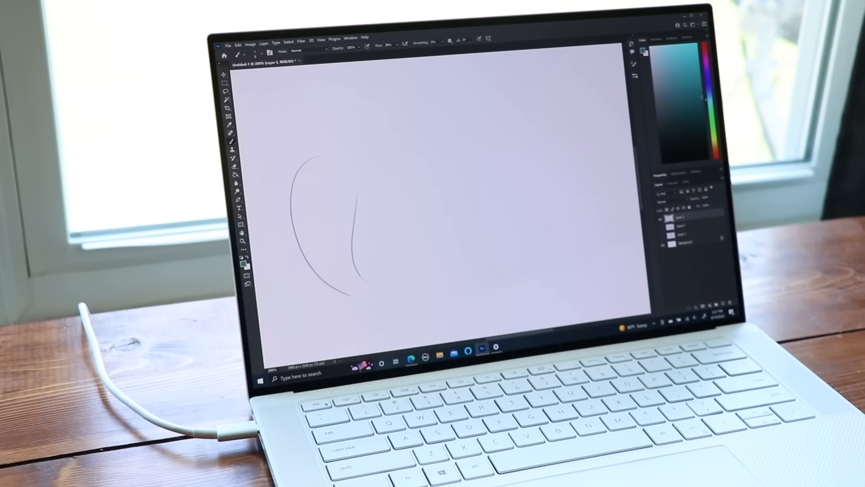
Draw two bold looping curves across the canvas and a patch of short hatching strokes
drag(359, 130, 442, 249)
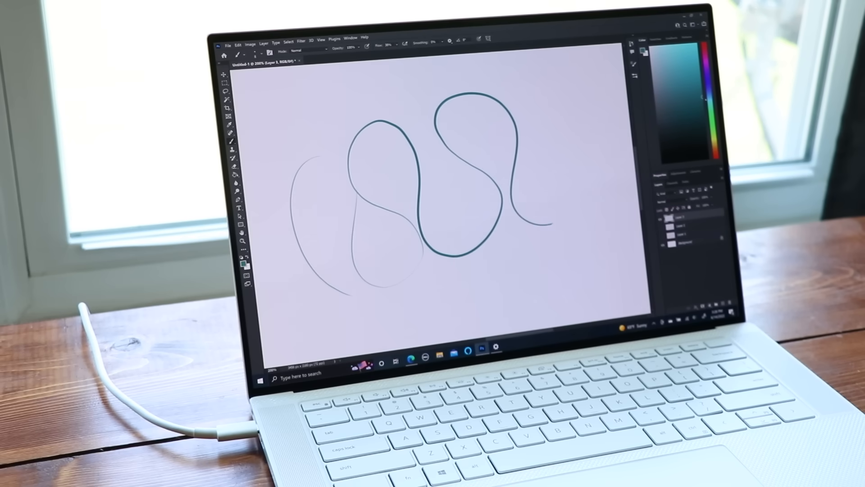
drag(496, 105, 612, 166)
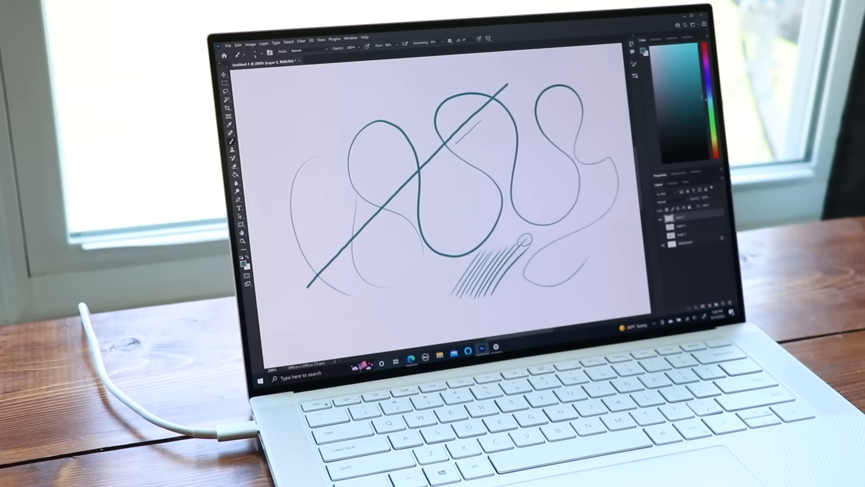
drag(472, 138, 491, 118)
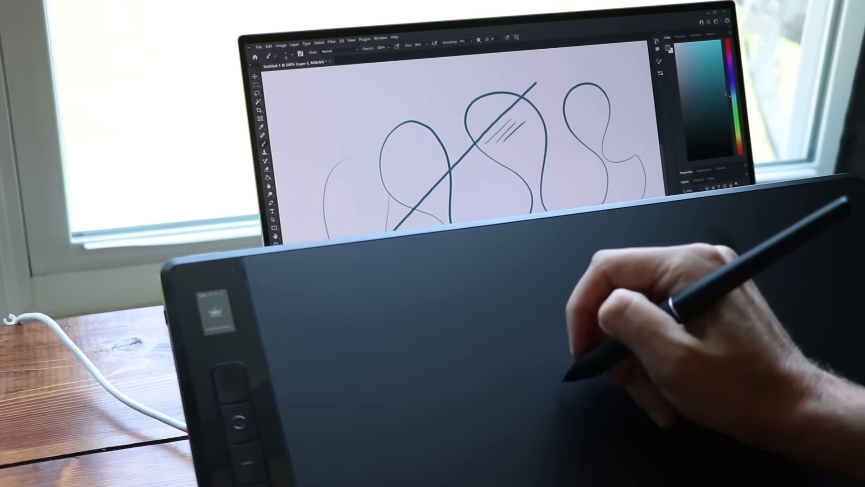
Hatch short strokes inside the upper loop, then click in the top toolbar
drag(435, 141, 450, 127)
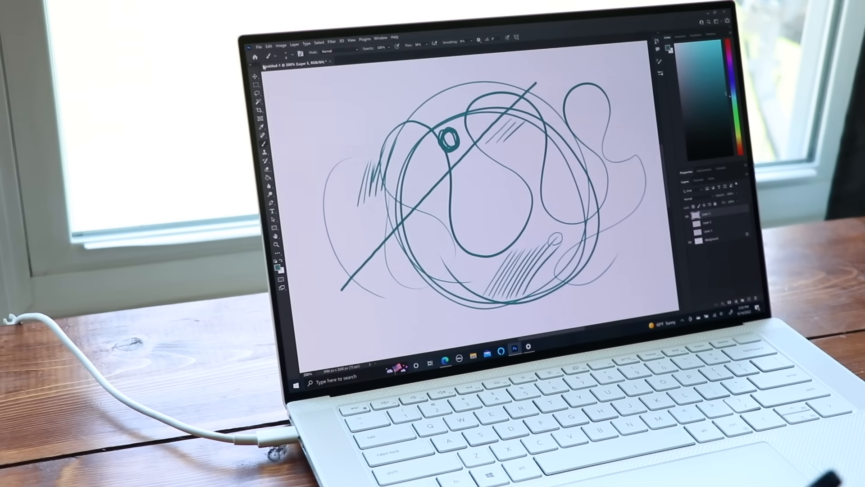
click(260, 44)
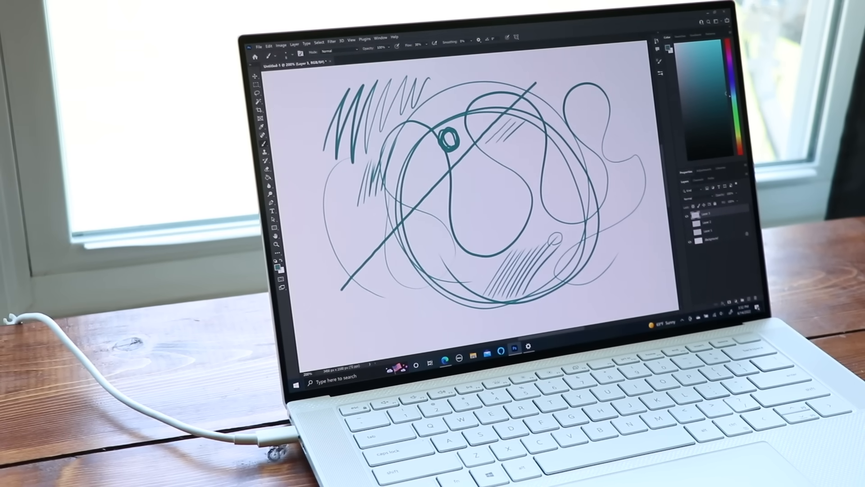
Draw short parallel strokes near the top edge to extend the zigzag row
drag(435, 75, 450, 103)
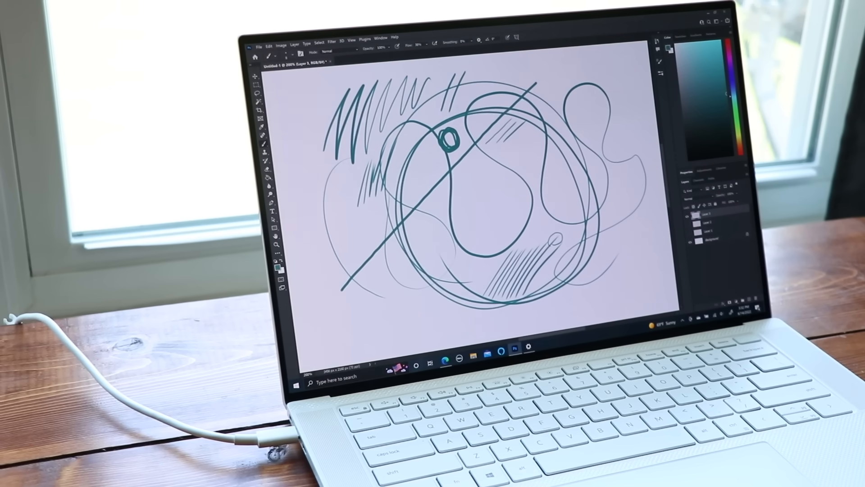